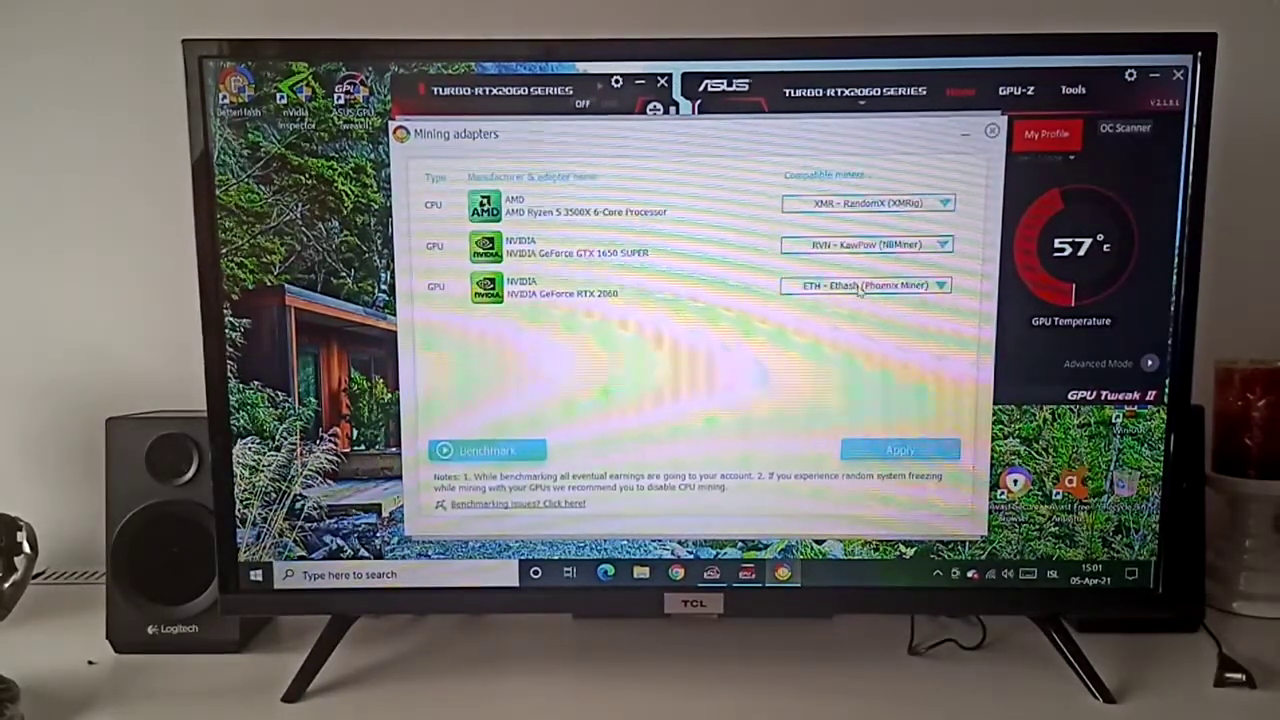
# Bring up GPU Tweak II's Monitor graphs for GPU clock, memory clock and temperature
pyautogui.click(941, 285)
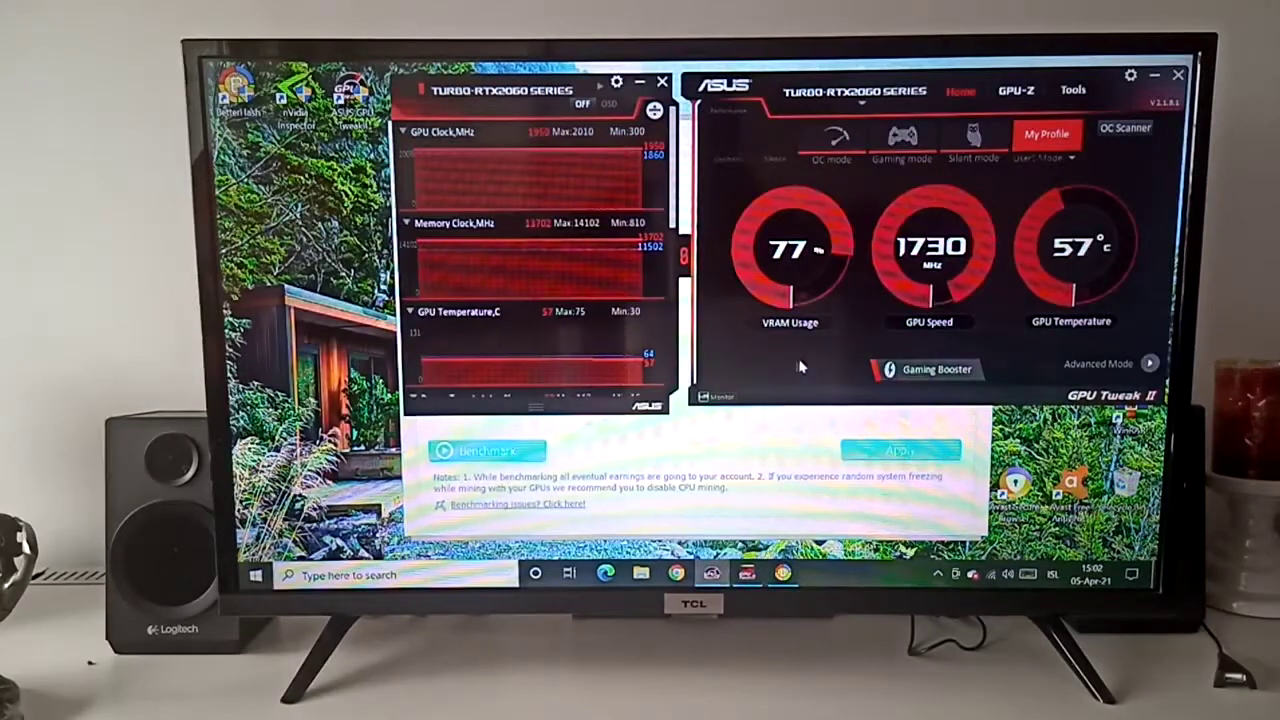
pyautogui.moveTo(910, 262)
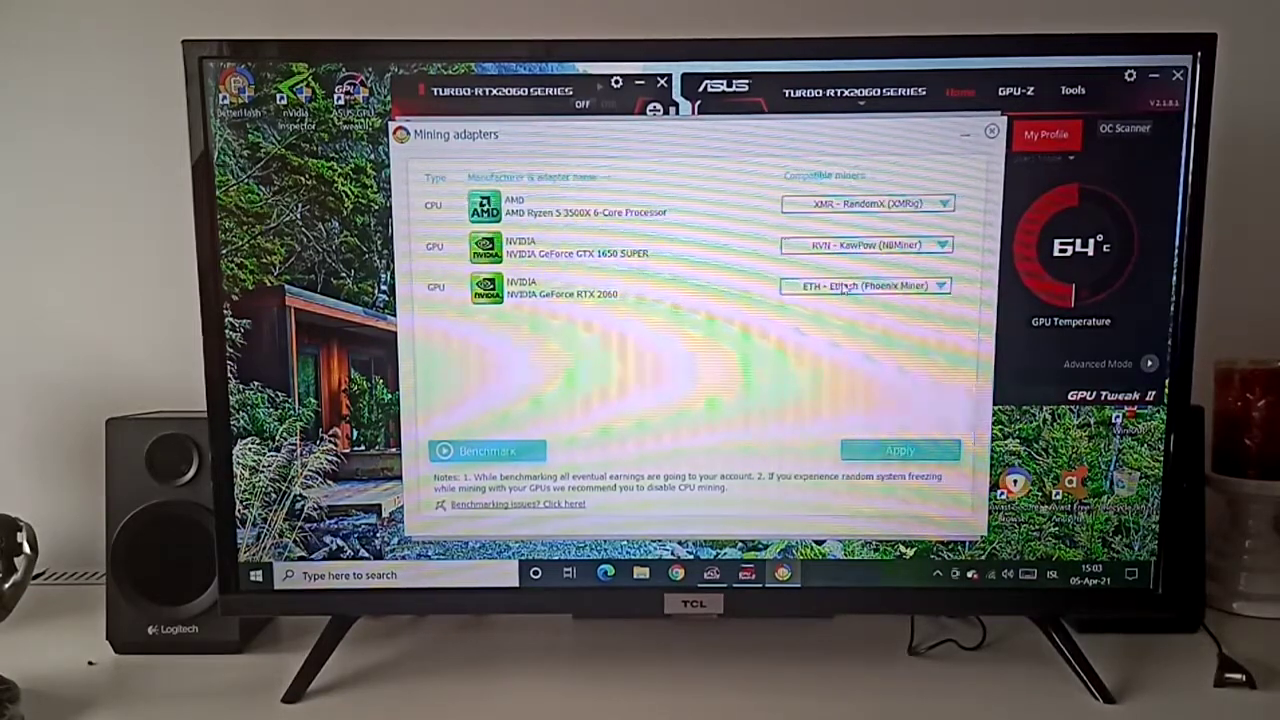
# Return to the NiceHash Miner adapters list showing the RTX 2060's ETH - Ethash (Phoenix Miner) selection
pyautogui.click(941, 286)
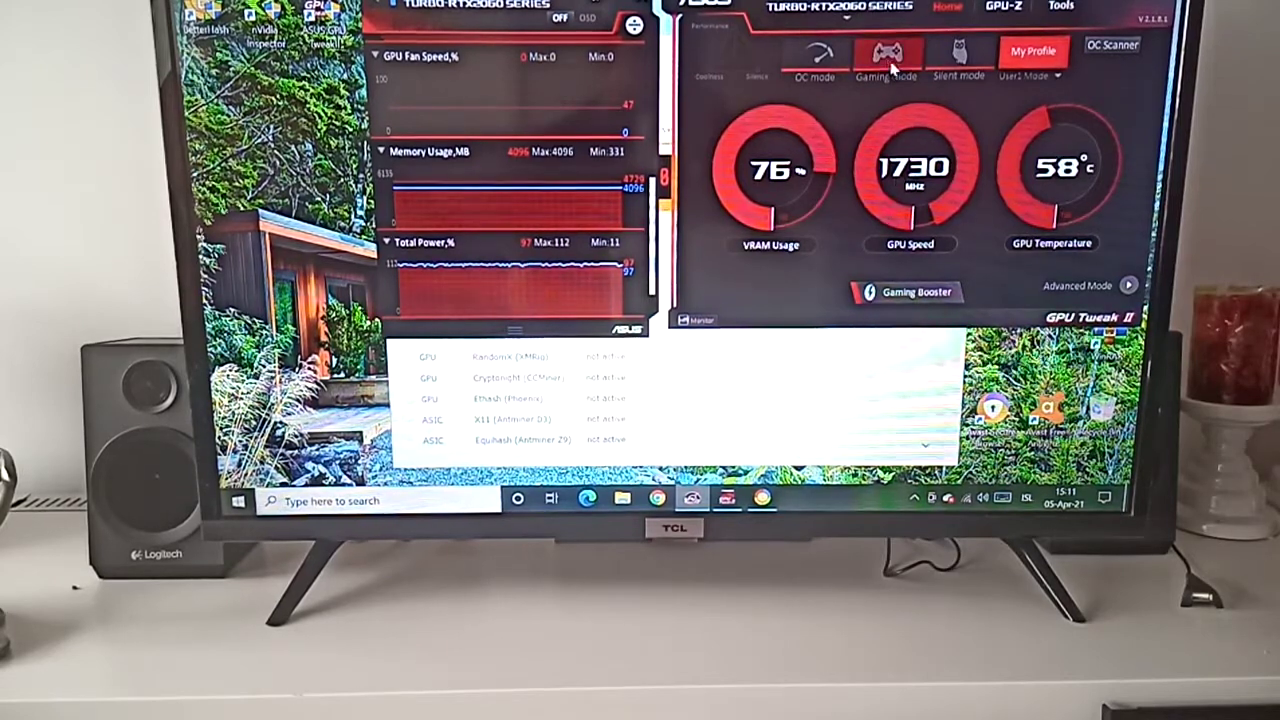
# Enable OC mode from the top of GPU Tweak II's Home tab
pyautogui.click(812, 55)
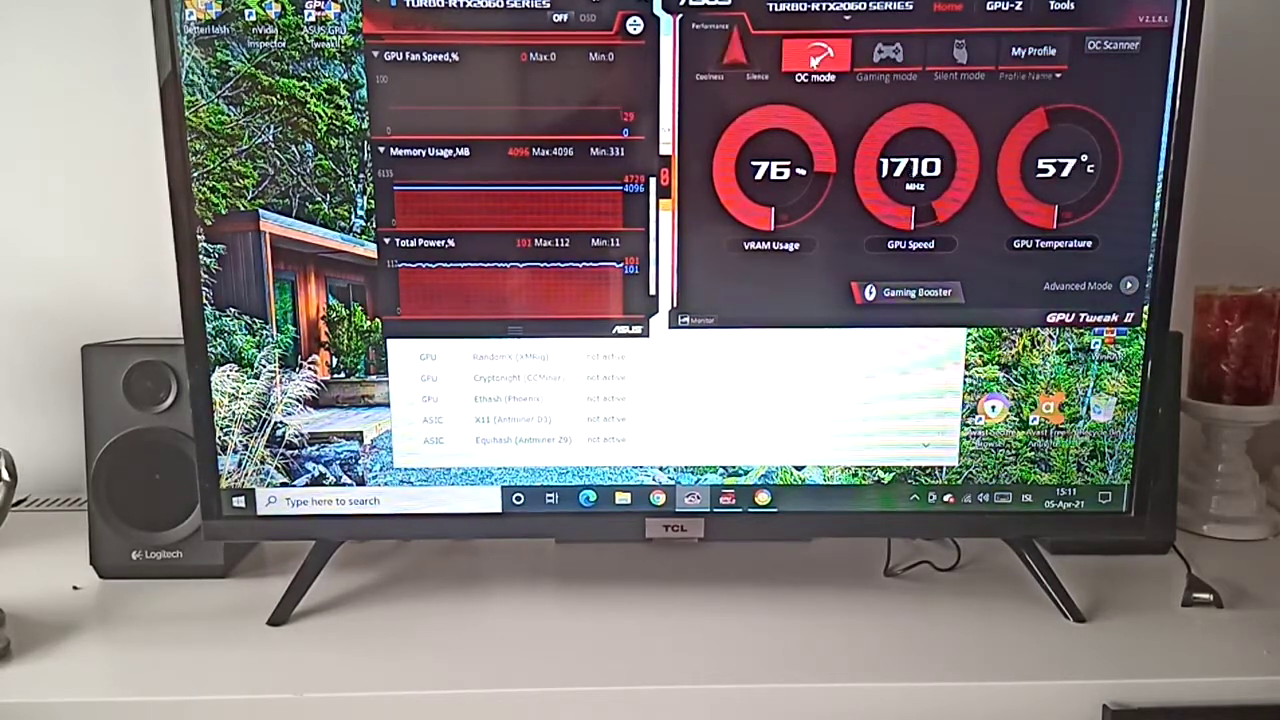